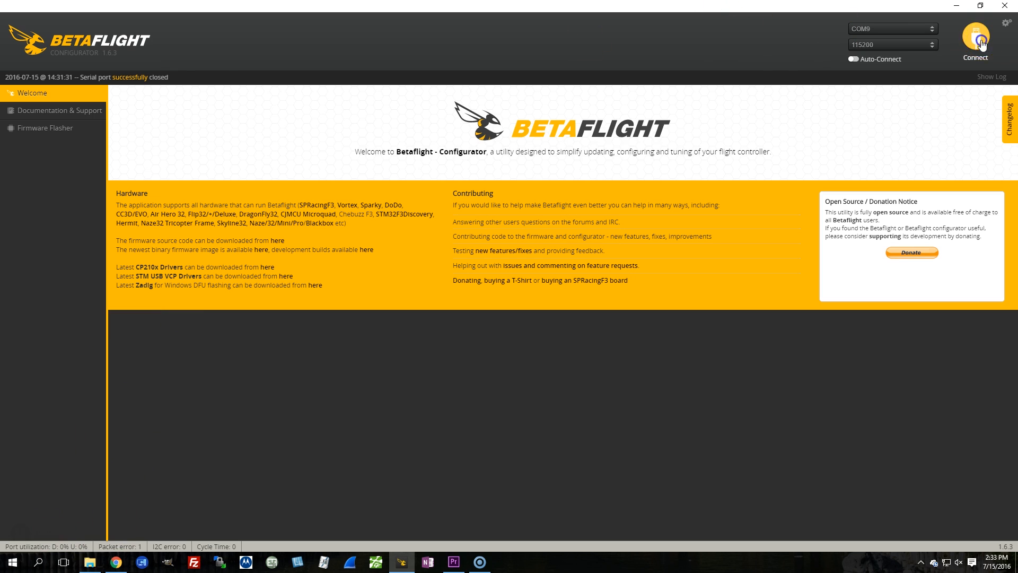
# - Connect to the flight controller and nudge the motor 2 slider to see which motor spins
pyautogui.click(975, 39)
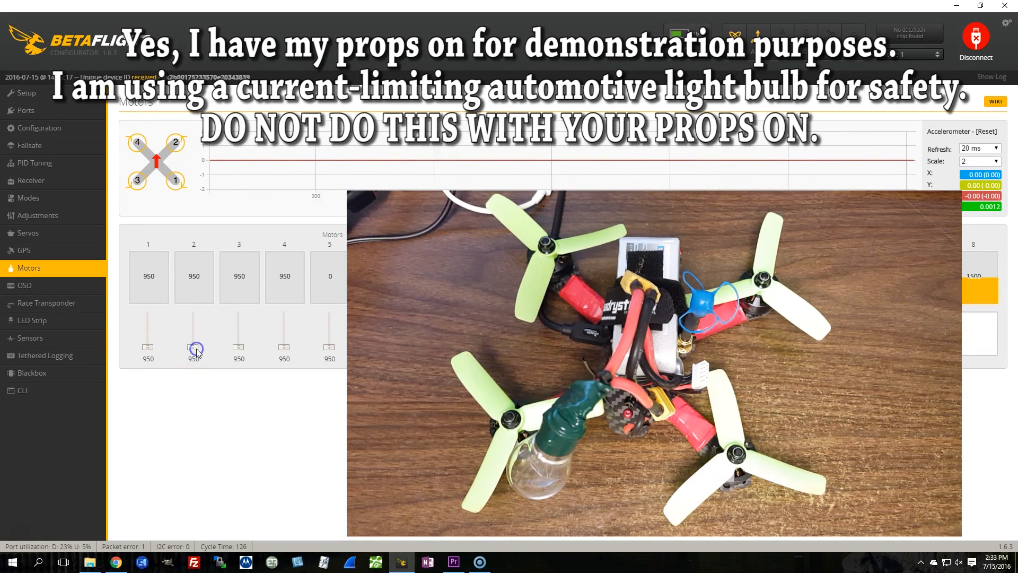
pyautogui.moveTo(193, 348); pyautogui.dragTo(194, 328)
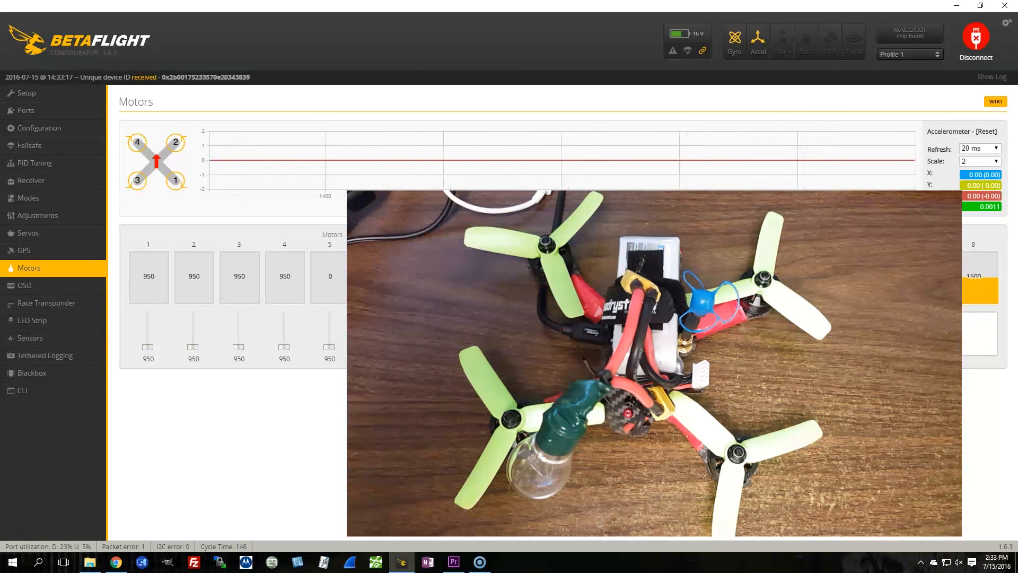
# - In the CLI run 'mixer custom' and 'mmix load quadx', then select the four loaded mix rows
pyautogui.click(23, 389)
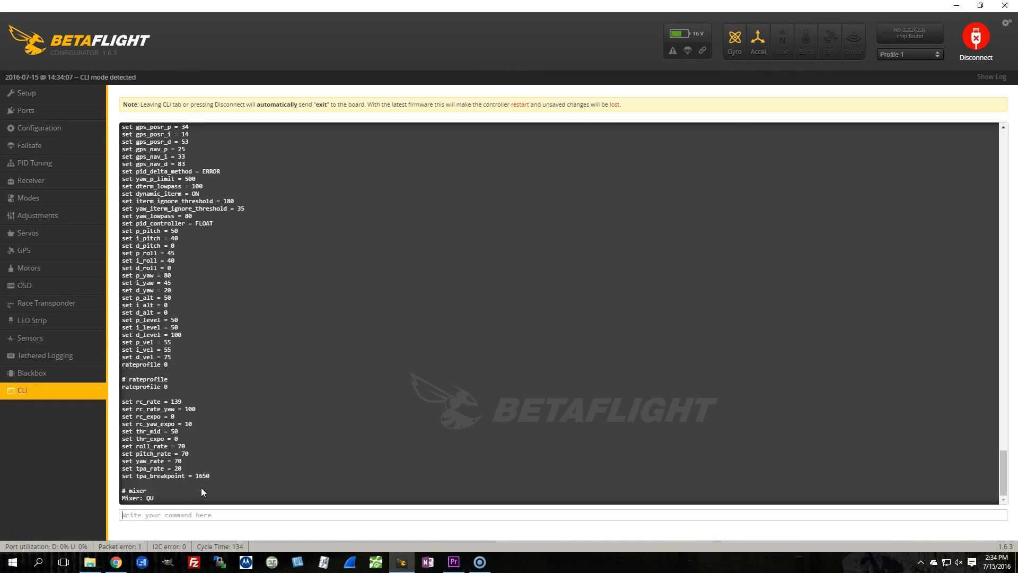
pyautogui.scroll(-3)
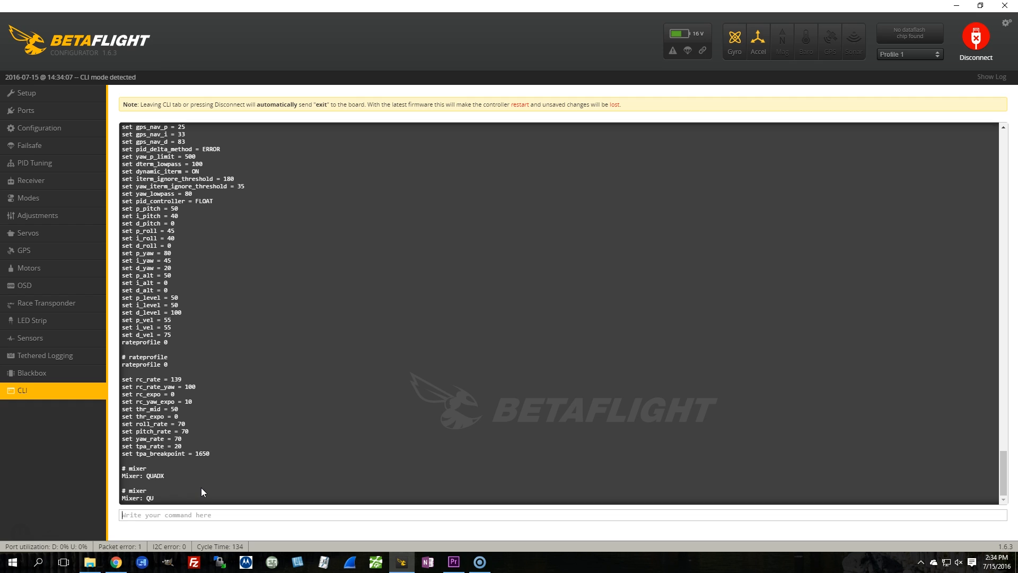
pyautogui.write('mixer custom')
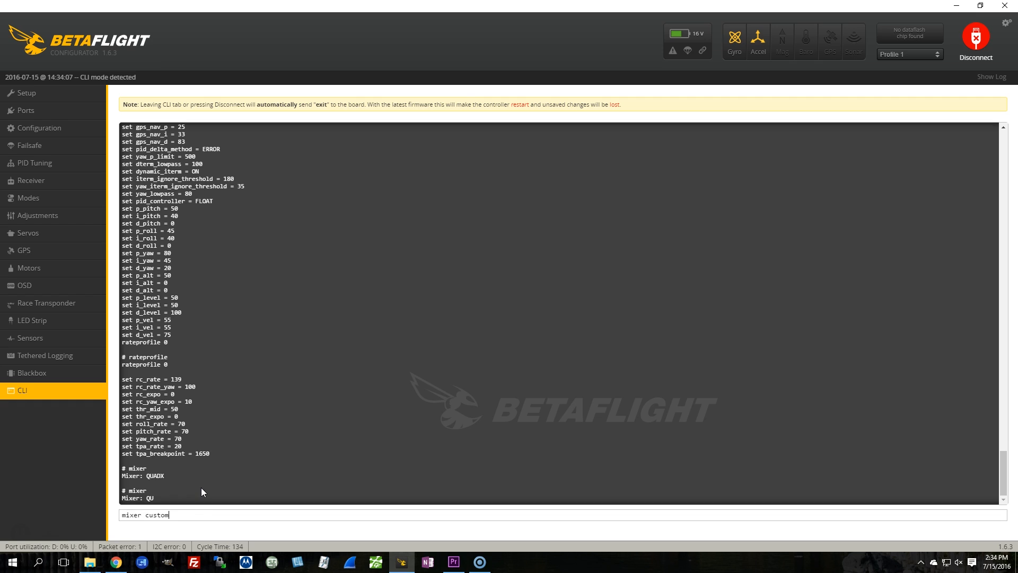
pyautogui.press('enter')
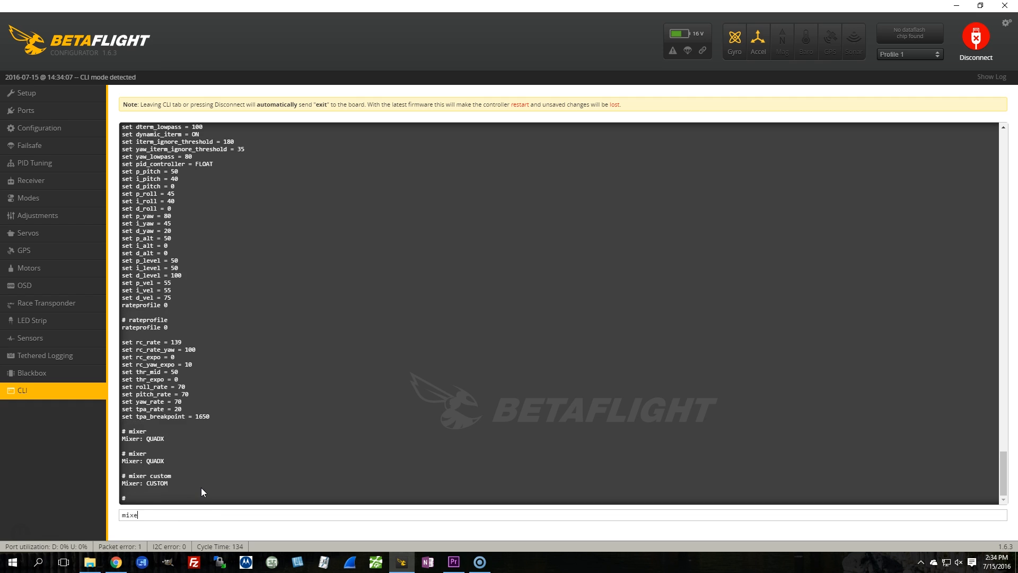
pyautogui.write('mmi')
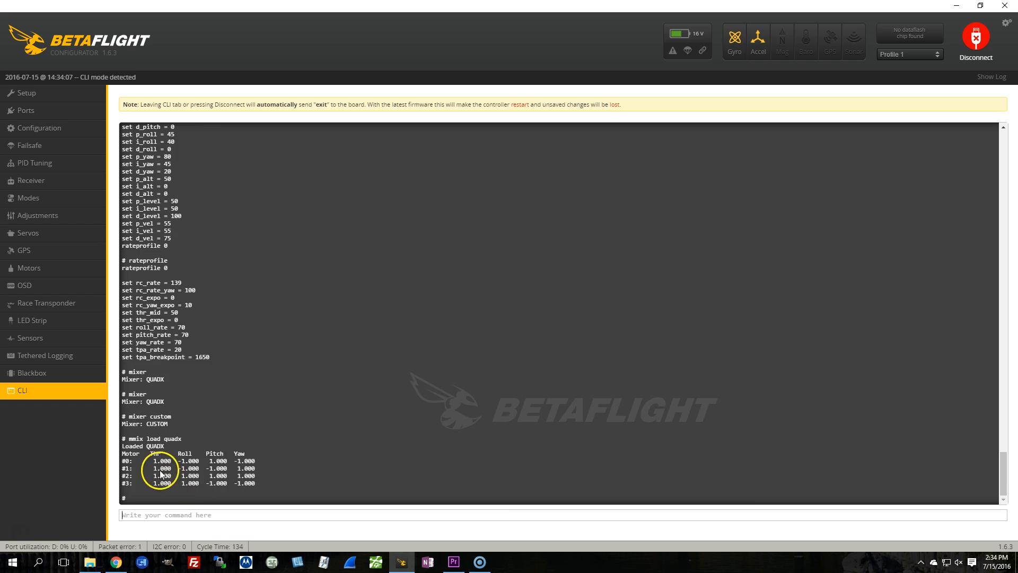
pyautogui.moveTo(149, 461); pyautogui.dragTo(245, 475)
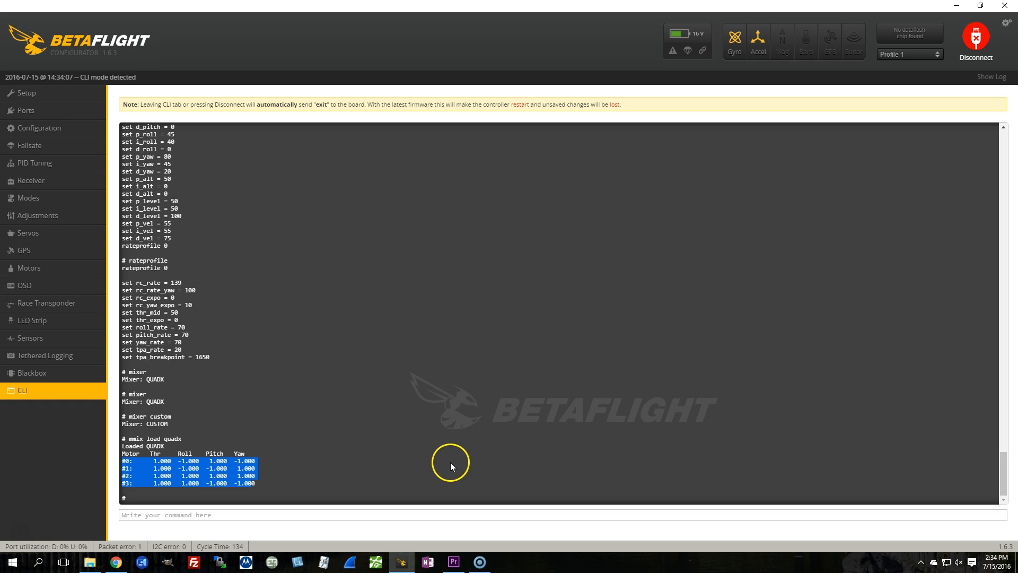
# - Run 'dump' and select its four mmix lines for copying into Notepad++
pyautogui.scroll(3)
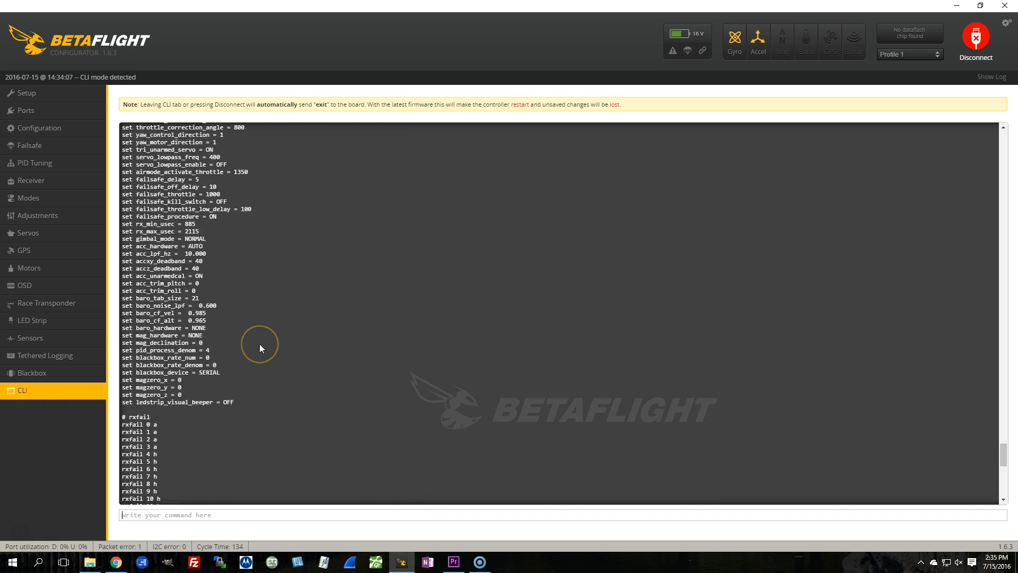
pyautogui.scroll(-3)
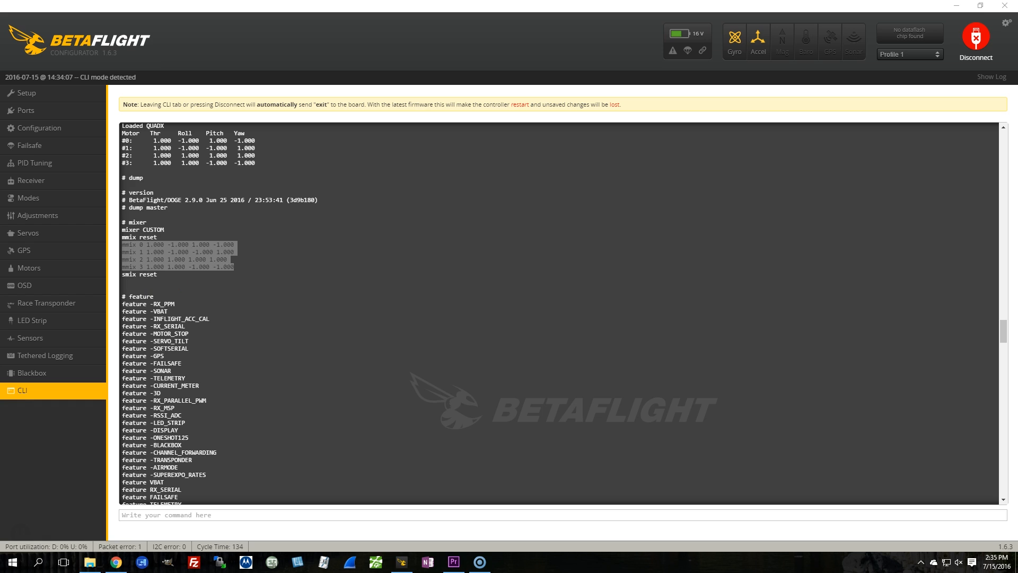
pyautogui.click(505, 562)
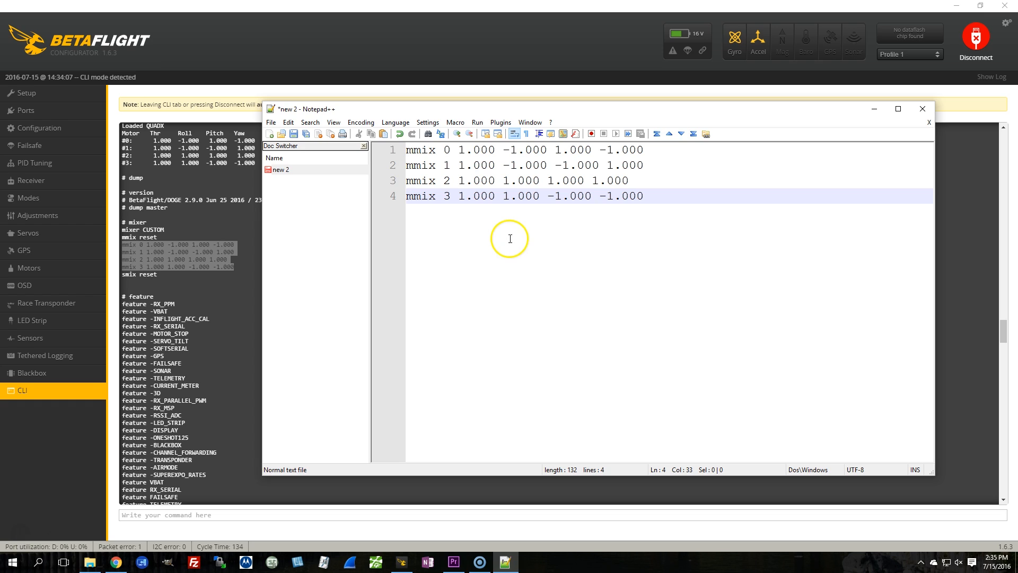
# - Swap 'mmix 0' and 'mmix 1' in Notepad++ and paste all four lines into the CLI
pyautogui.click(452, 165)
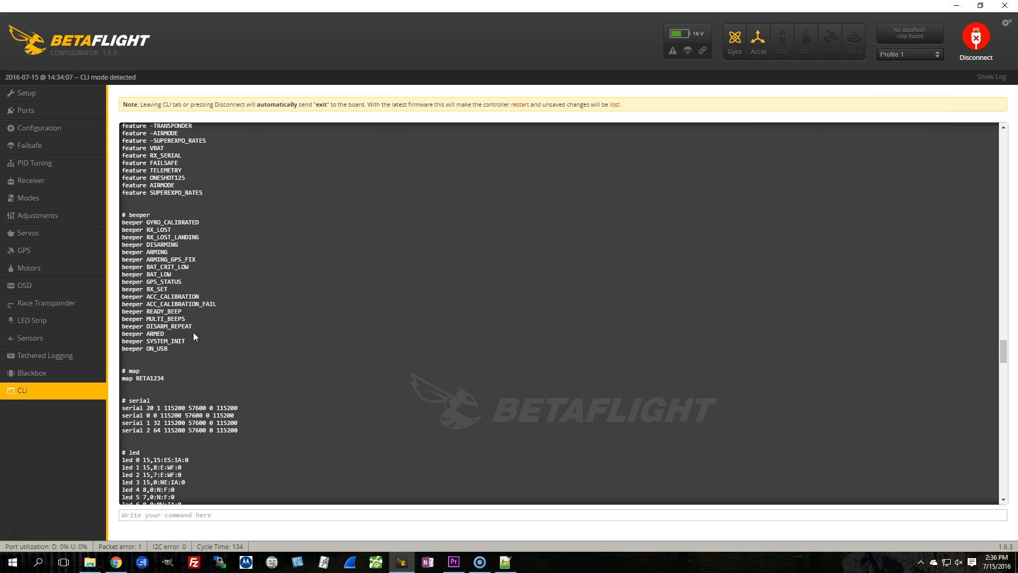
pyautogui.click(182, 515)
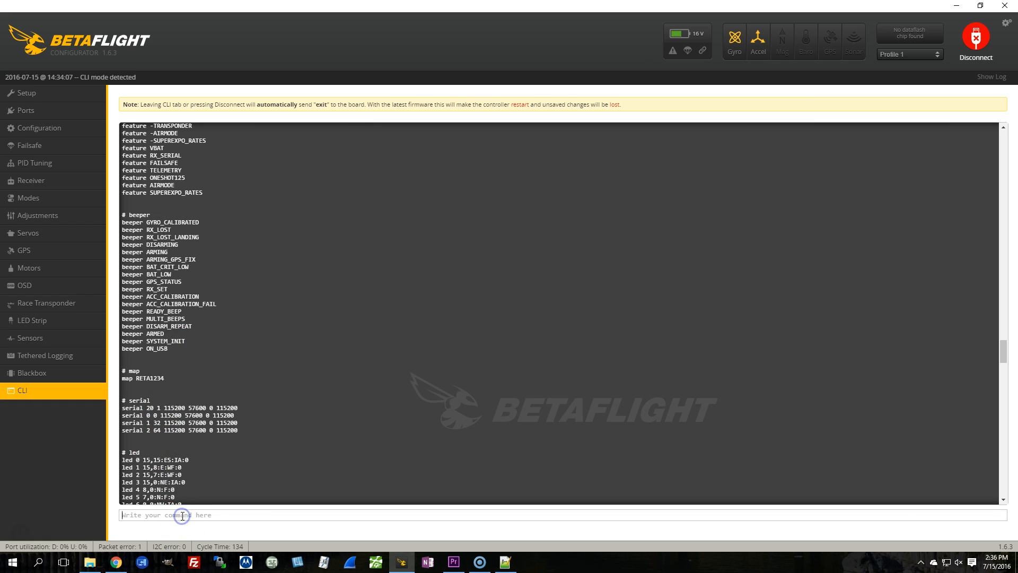
pyautogui.scroll(-3)
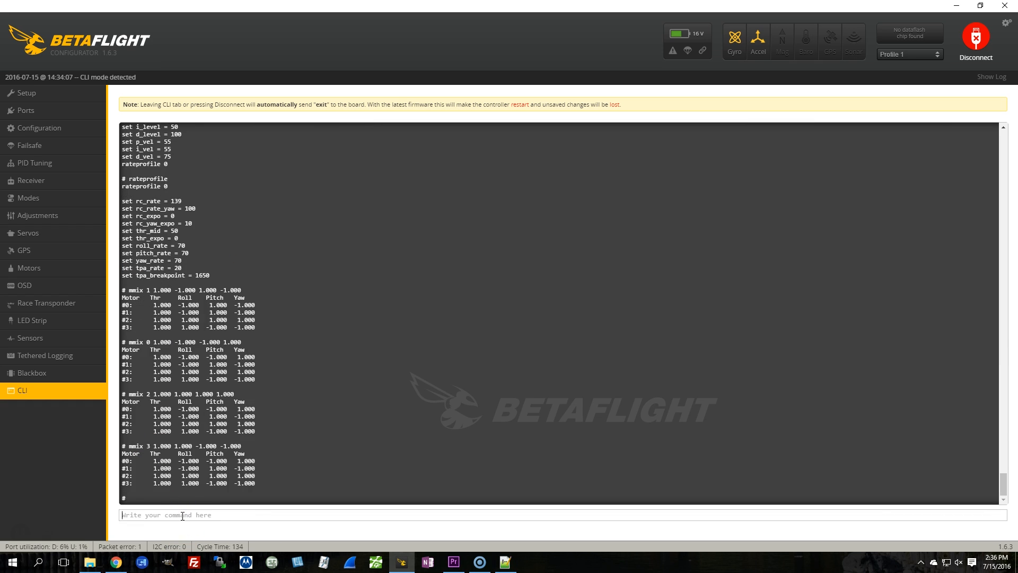
# - Run 'mmix' to list the swapped motor mix and type 'save' in the command box
pyautogui.write('mmix')
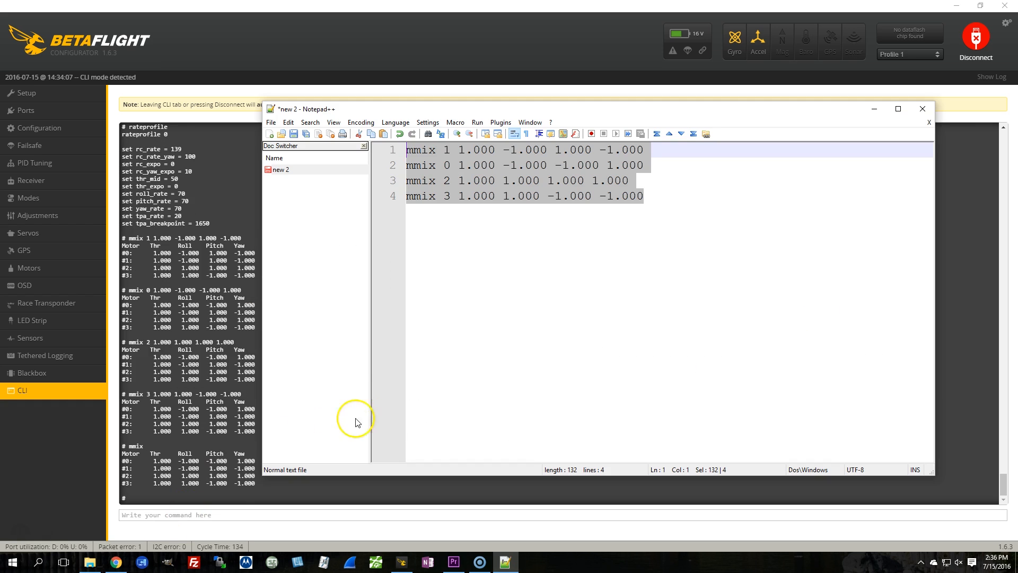
pyautogui.click(448, 165)
pyautogui.write('save')
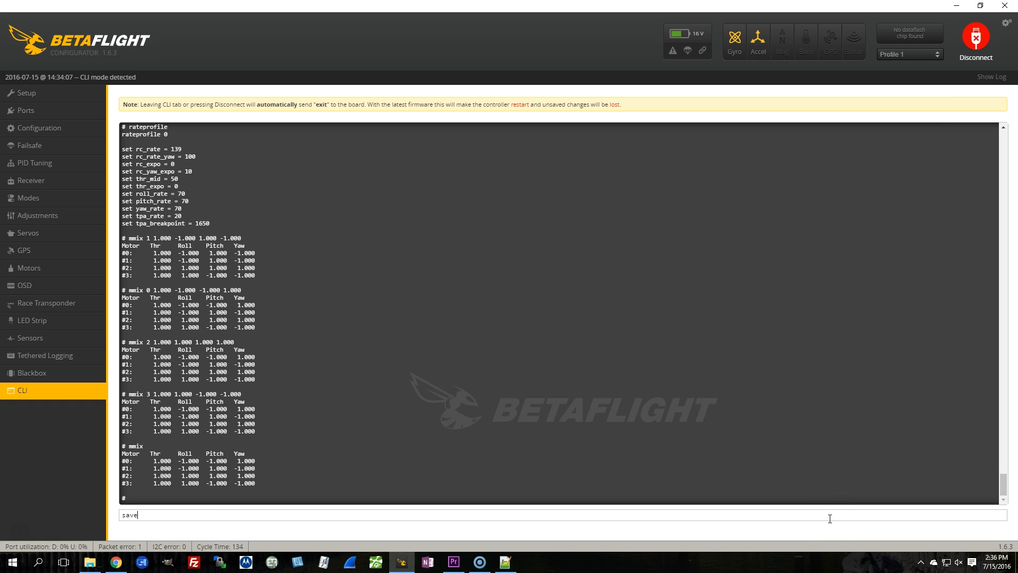
# - Send 'save', let the board reboot, and reconnect to the flight controller
pyautogui.press('enter')
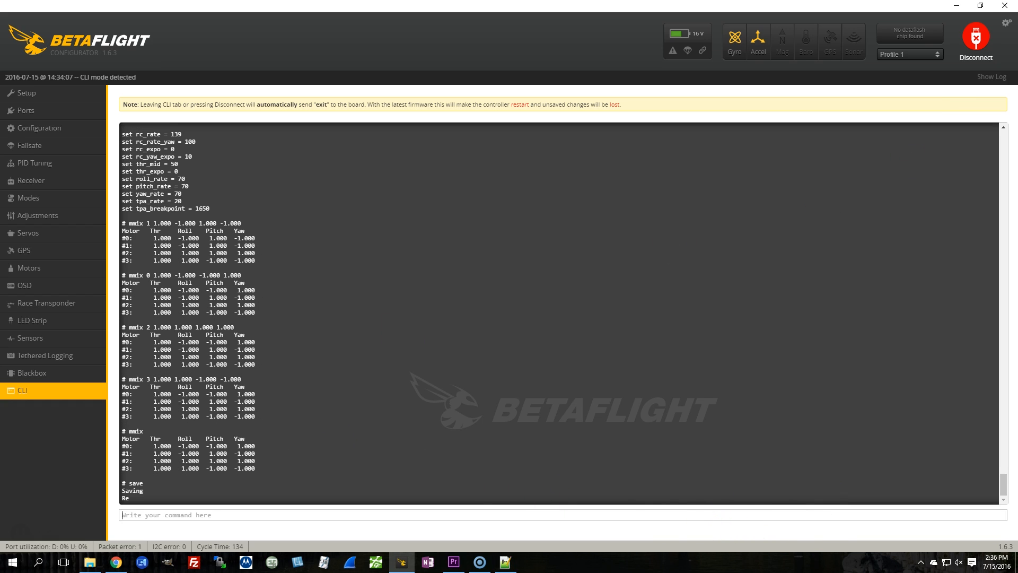
pyautogui.click(976, 40)
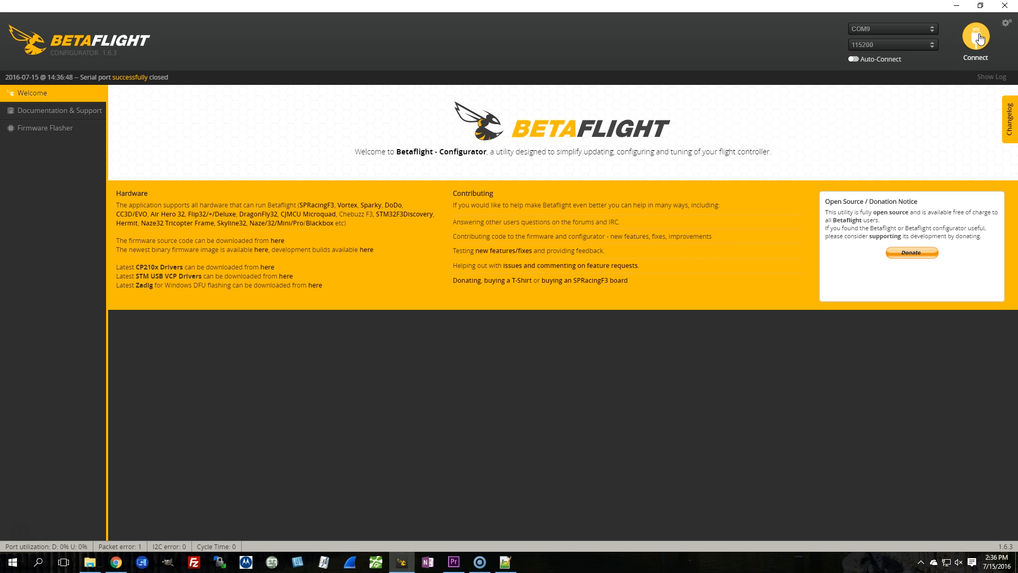
pyautogui.click(975, 37)
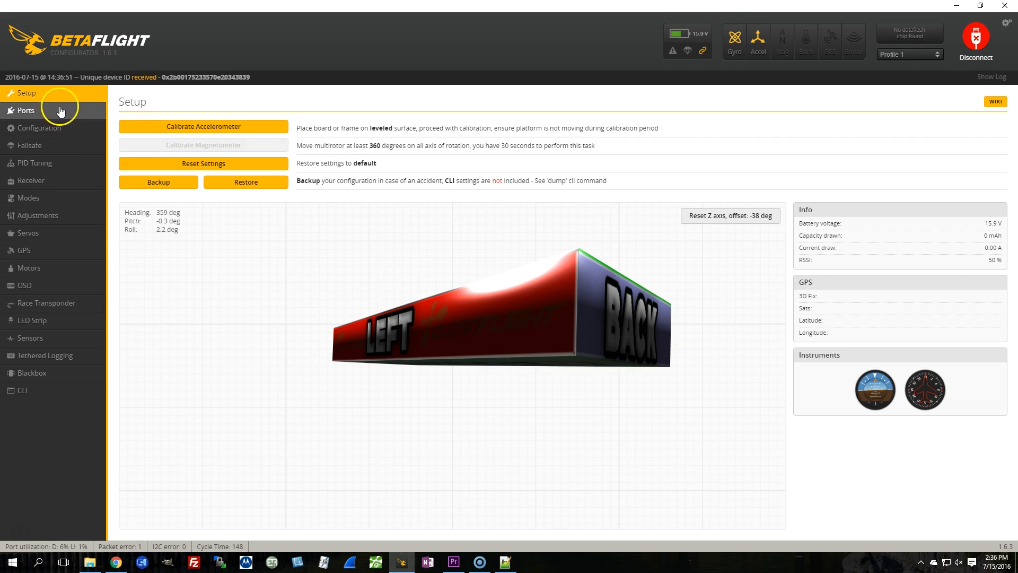